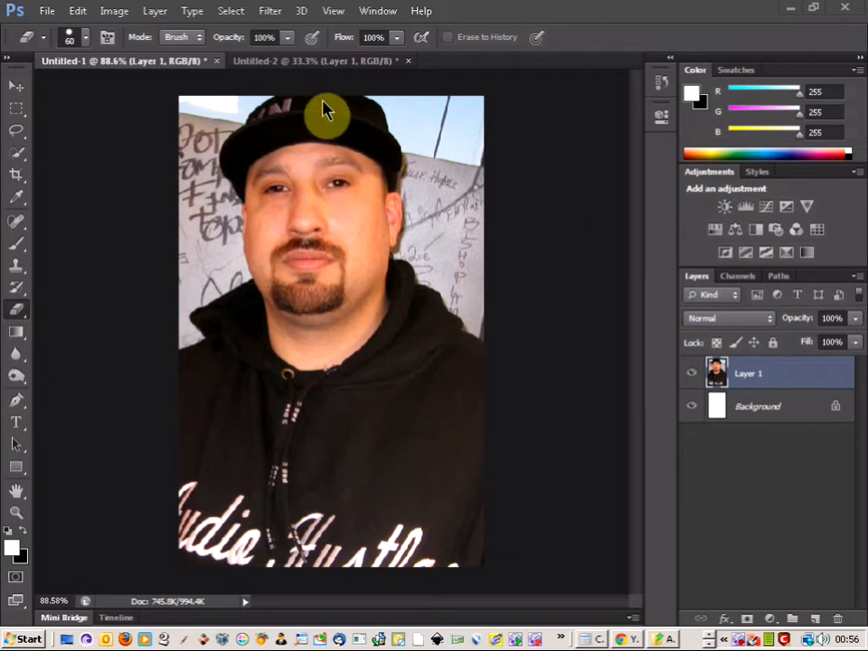
mouse_move(321, 73)
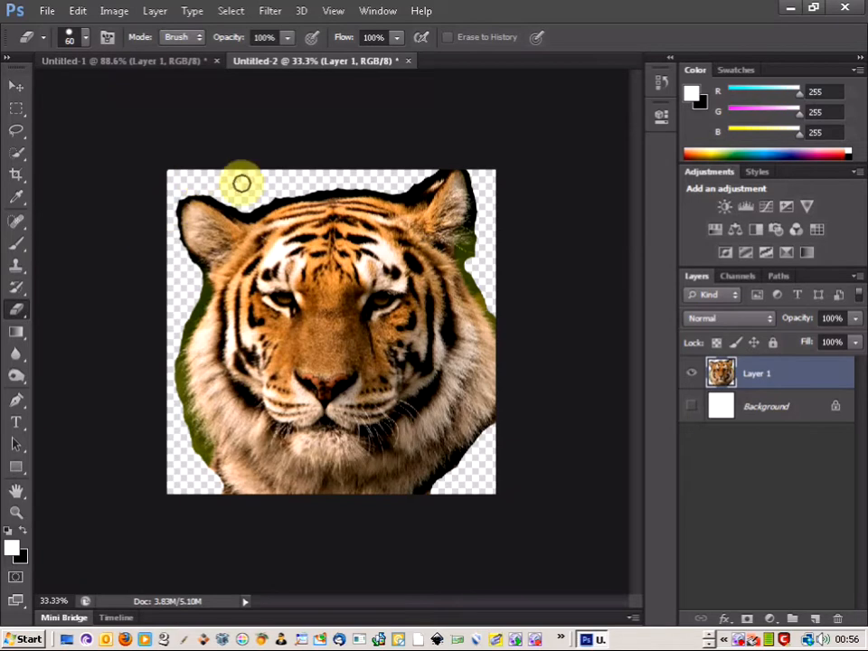
Bring the tiger layer into Untitled-1, scale it down, and move it over the face
left_click(16, 85)
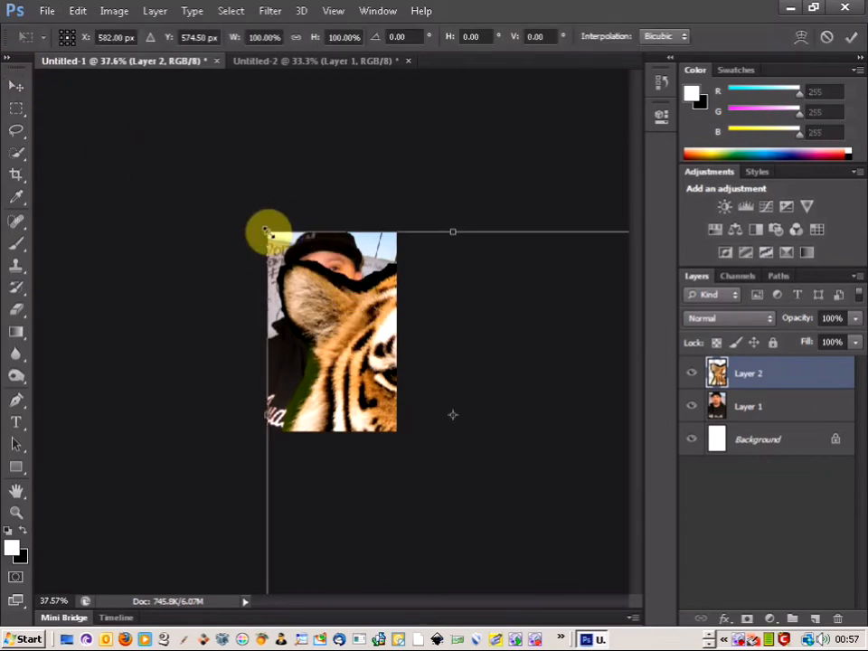
left_click_drag(267, 231, 375, 403)
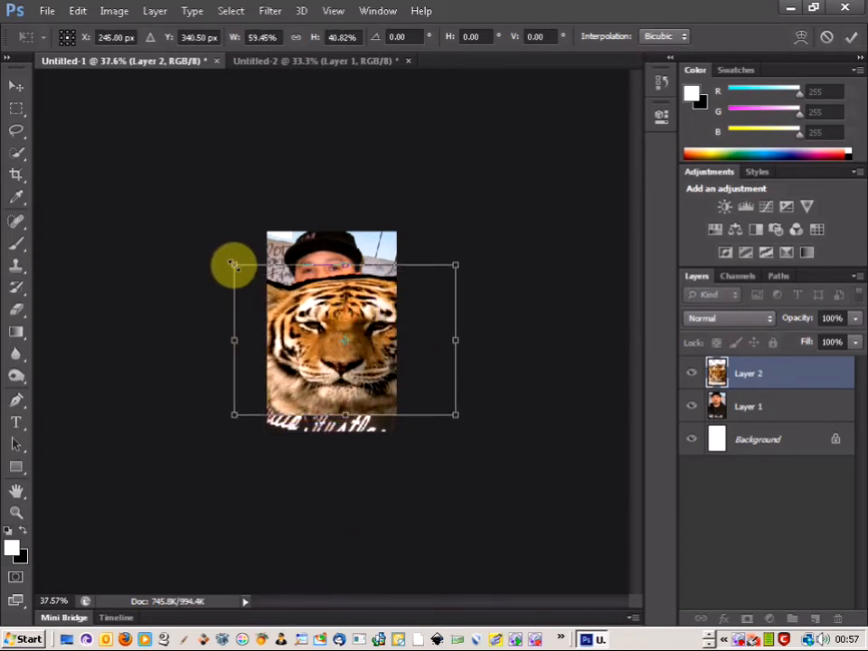
left_click_drag(234, 265, 303, 311)
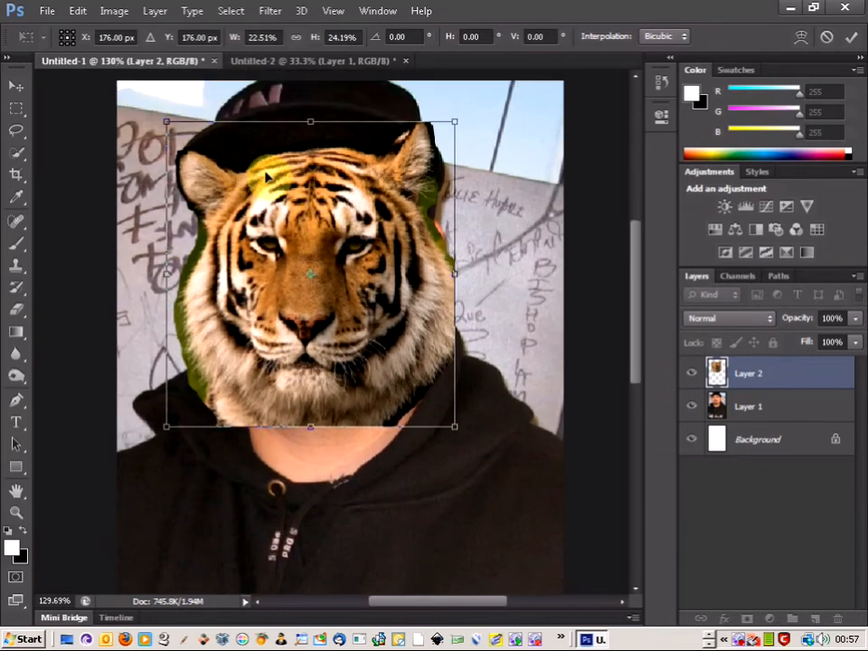
left_click_drag(310, 274, 310, 233)
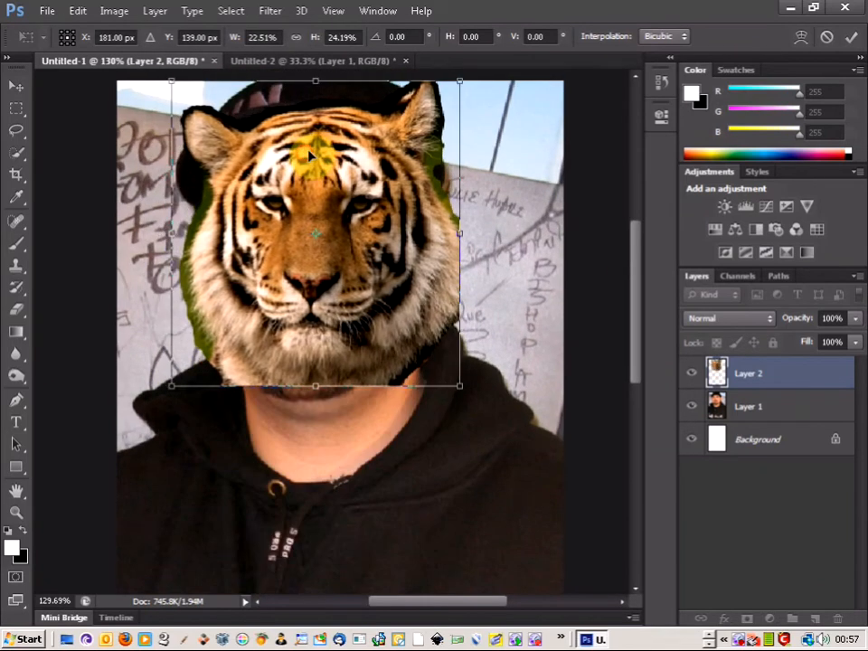
Lower the tiger layer to 49% opacity and align its eyes and size with the man's face
left_click_drag(315, 233, 314, 288)
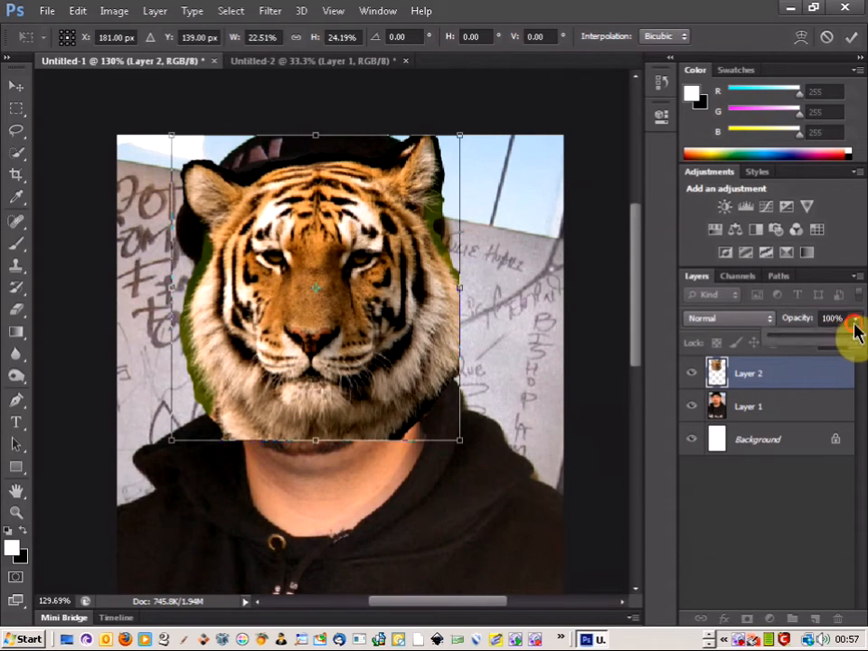
mouse_move(846, 348)
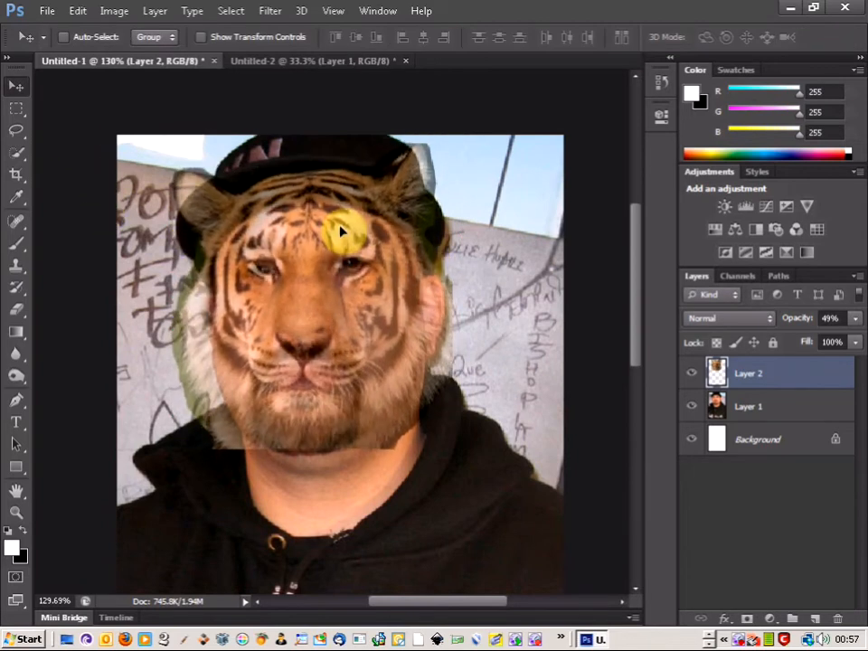
left_click_drag(342, 233, 353, 244)
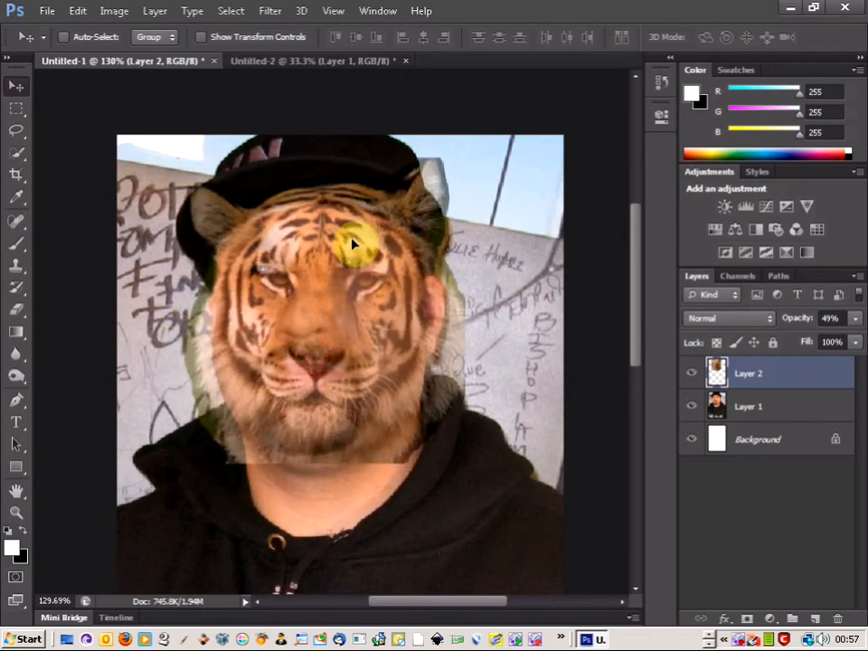
left_click_drag(353, 244, 344, 229)
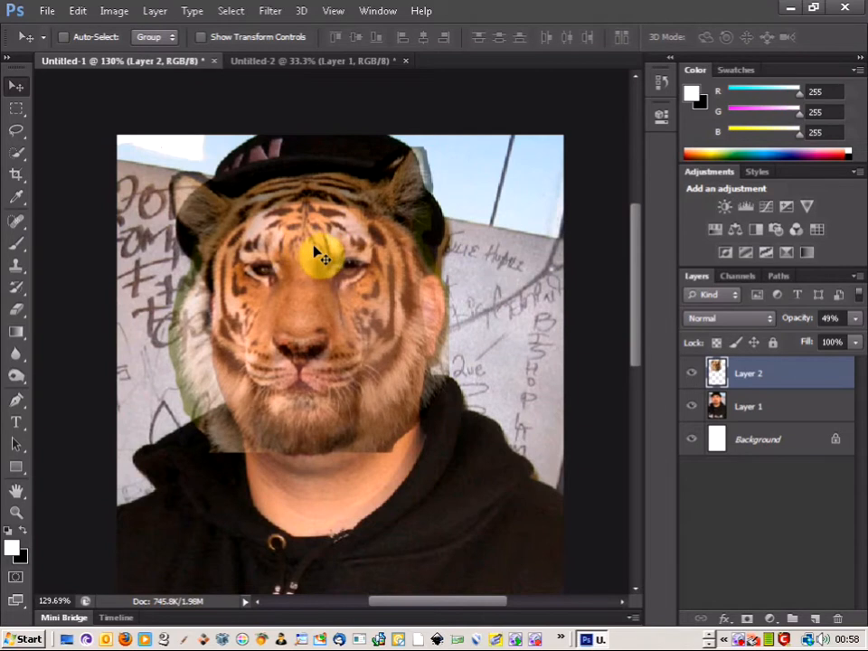
left_click_drag(323, 262, 321, 233)
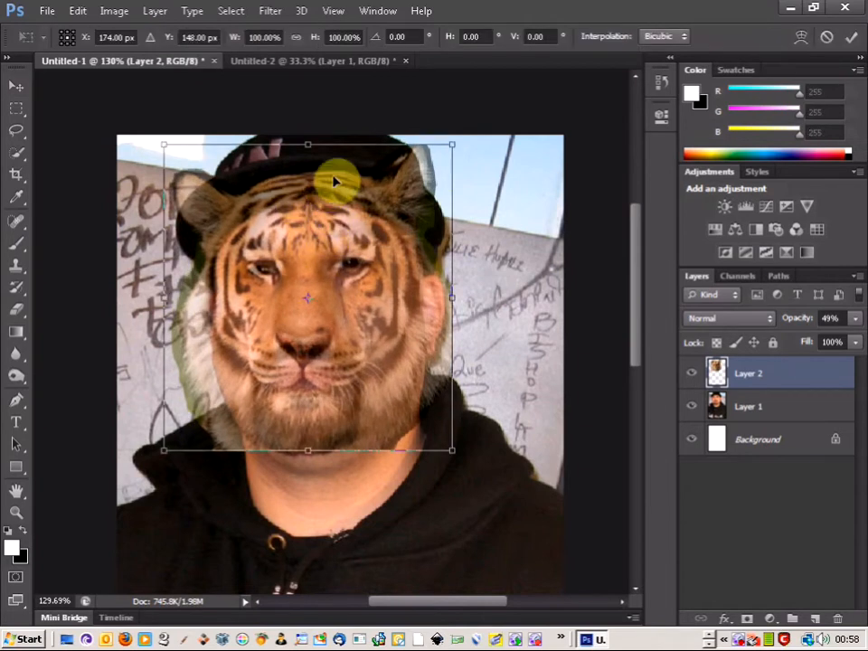
mouse_move(452, 145)
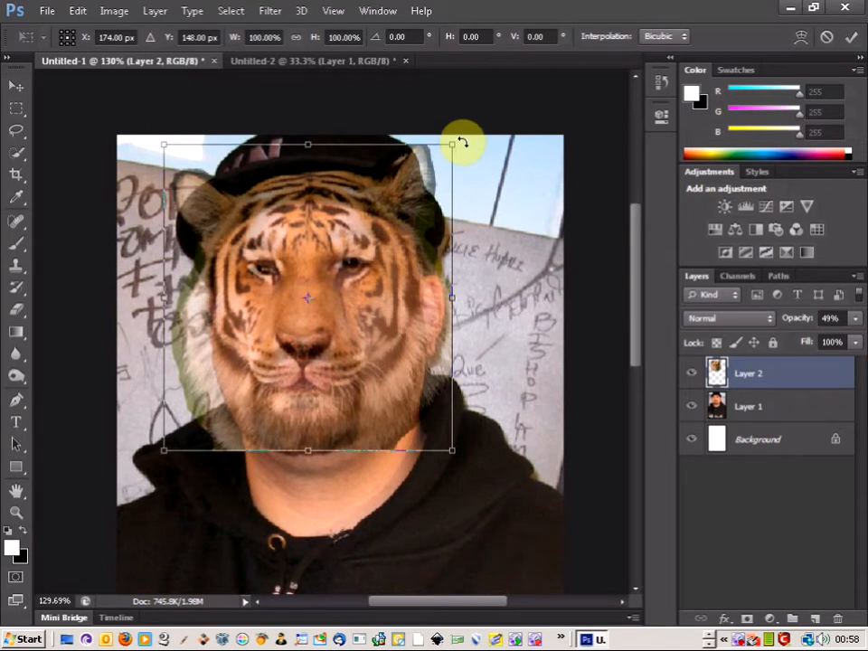
left_click_drag(463, 142, 463, 135)
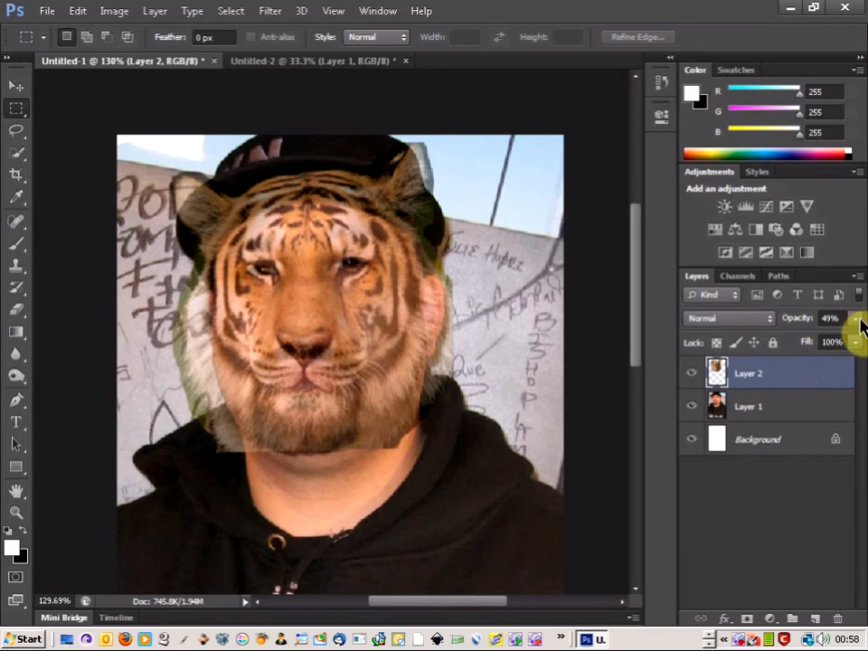
mouse_move(828, 342)
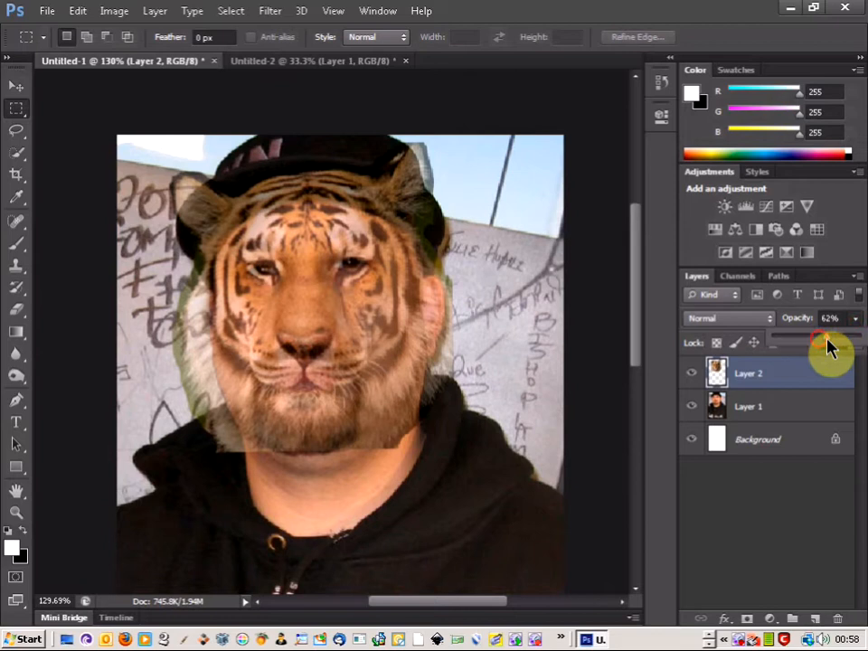
Raise the tiger layer's opacity to 78% and add a layer mask to it
left_click_drag(809, 343, 841, 344)
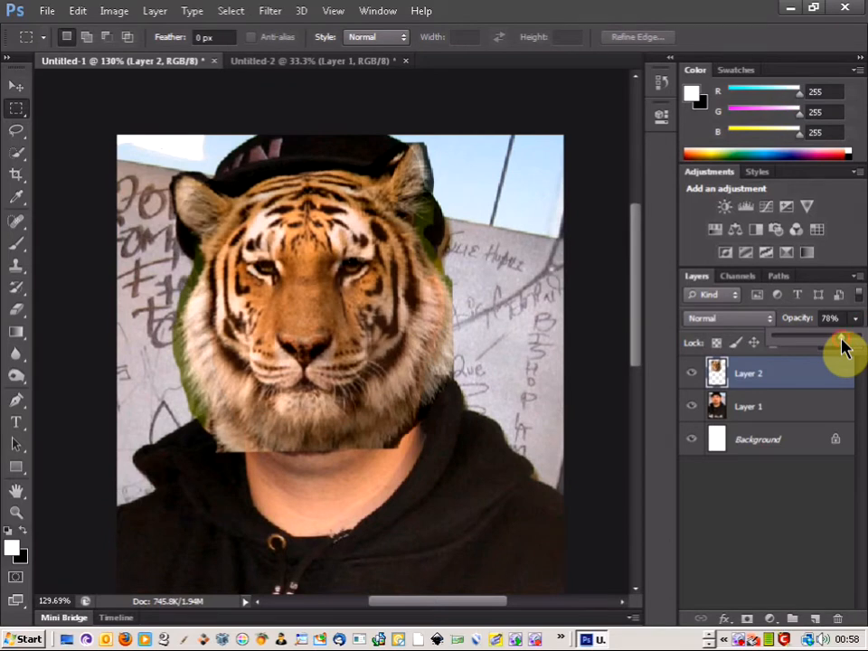
triple_click(829, 318)
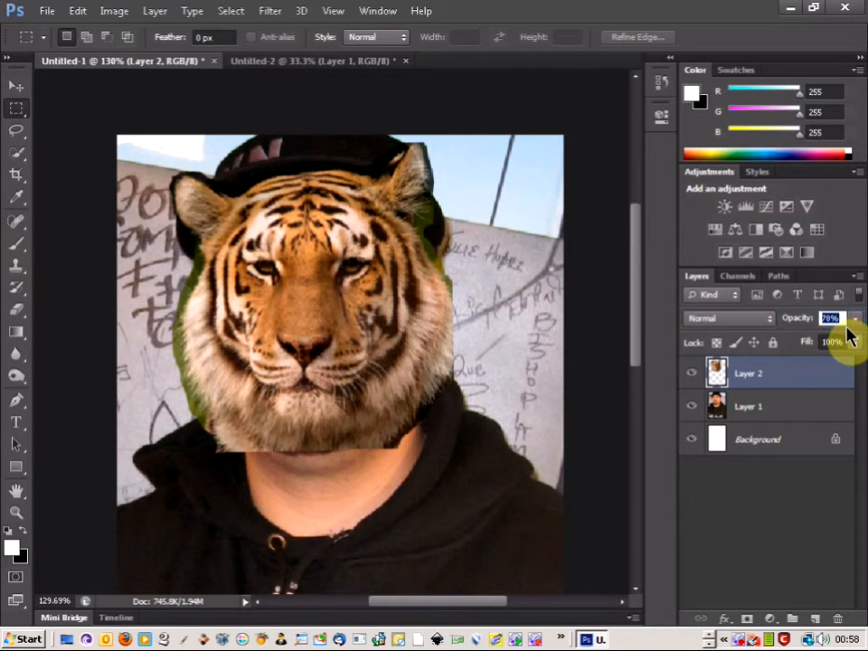
mouse_move(747, 604)
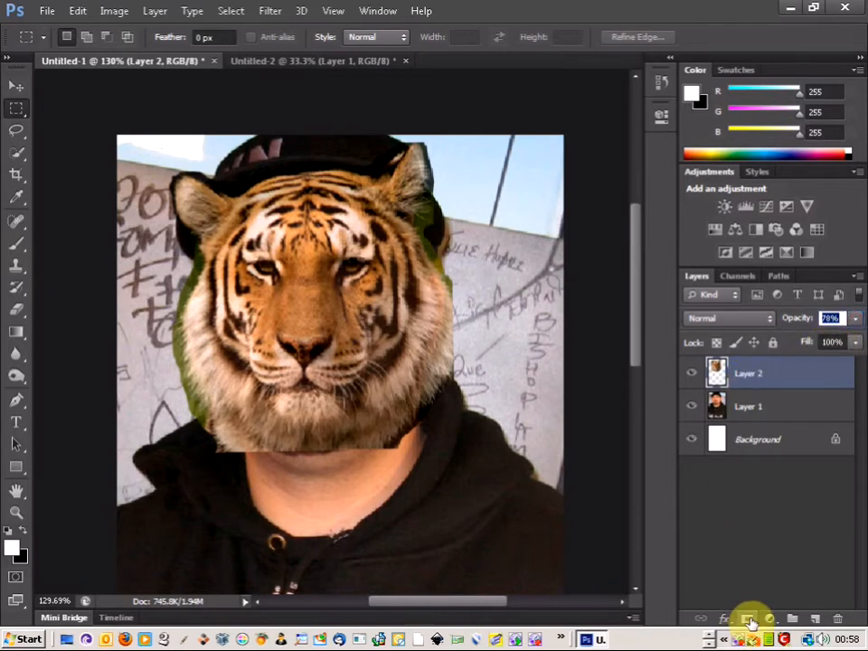
left_click(747, 618)
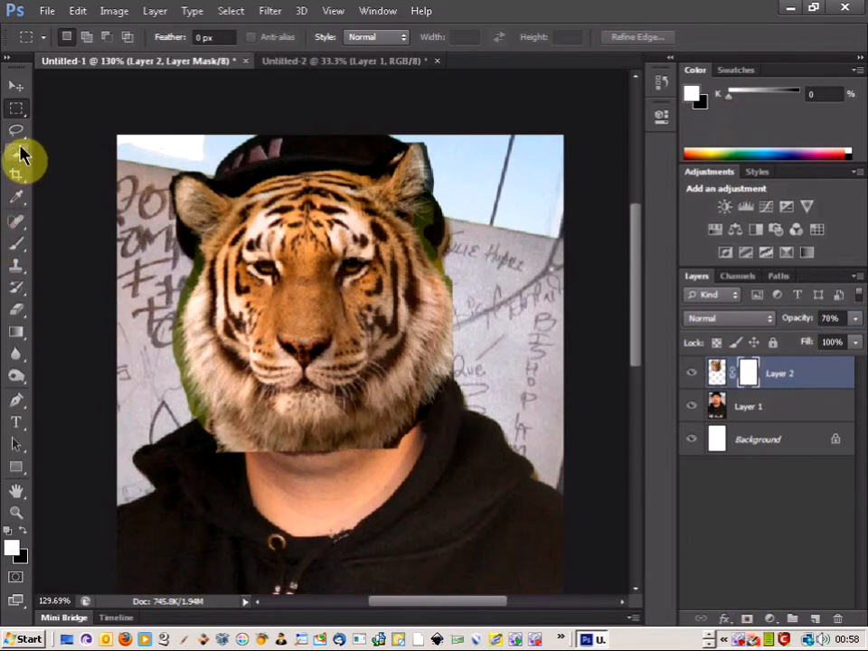
Switch to the Brush tool set to black at 100% for painting the mask
left_click(16, 222)
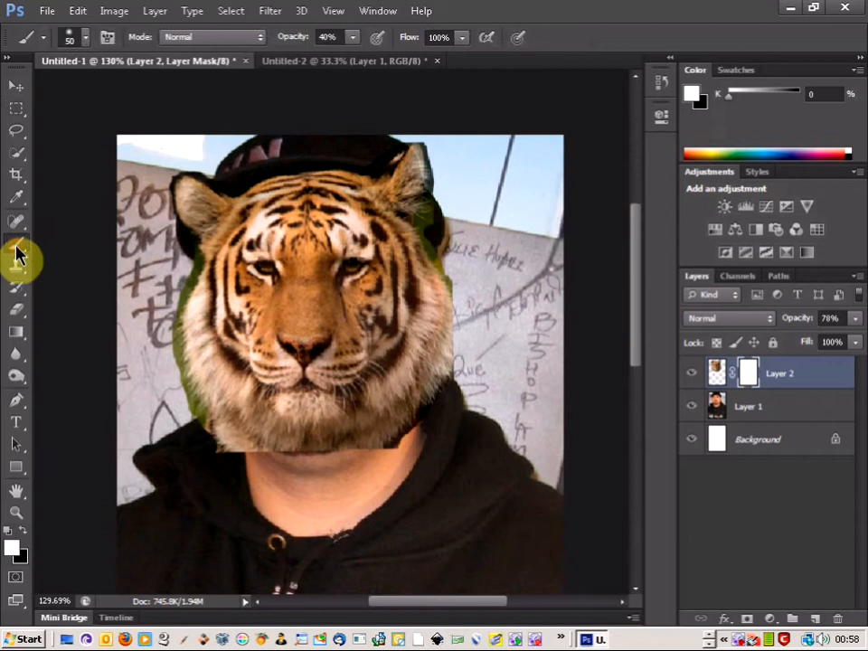
left_click(85, 37)
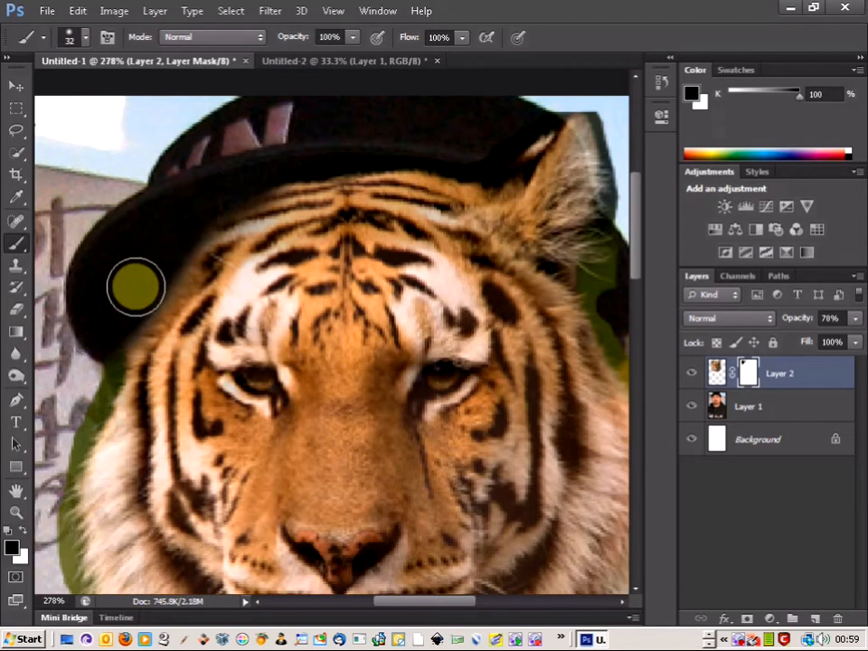
mouse_move(235, 181)
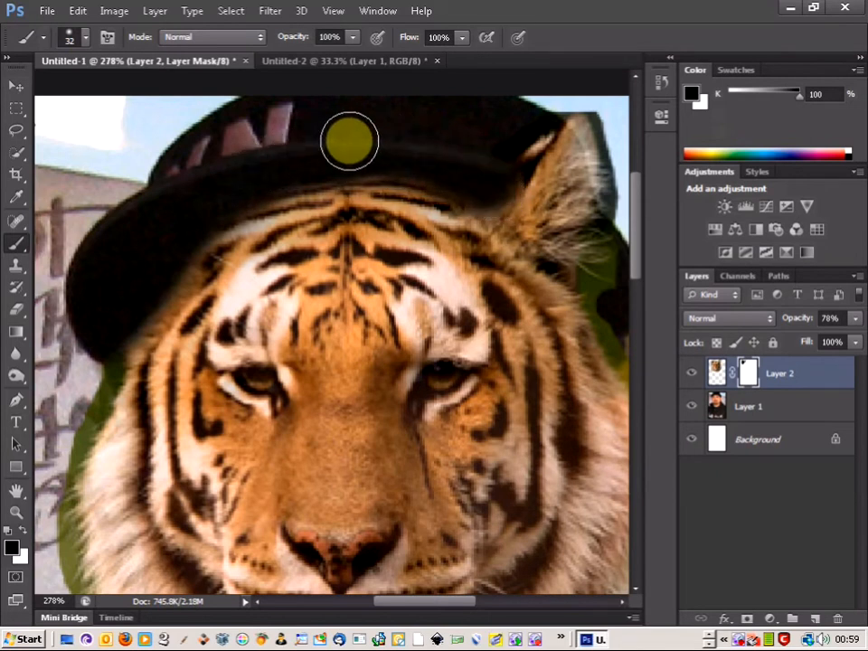
mouse_move(323, 155)
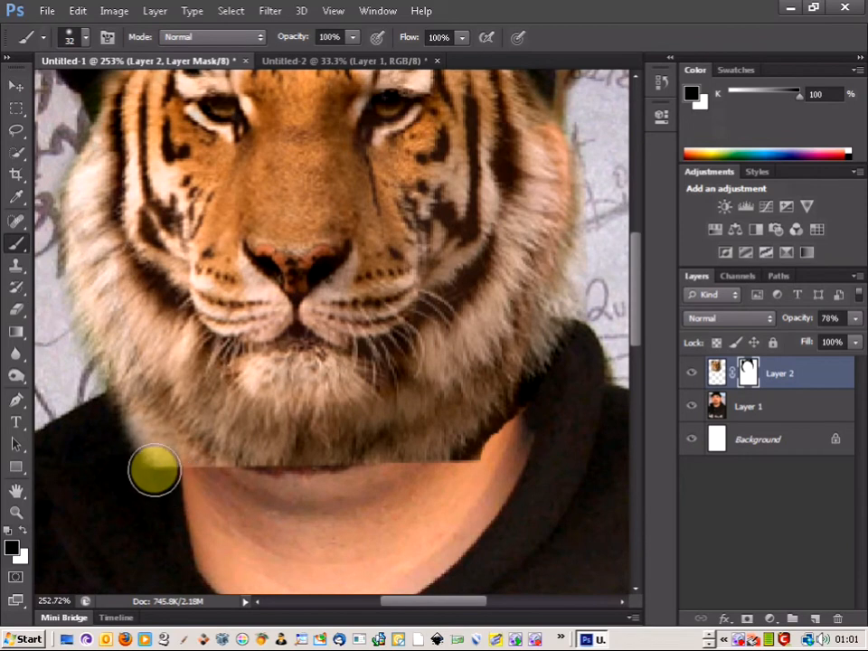
mouse_move(146, 457)
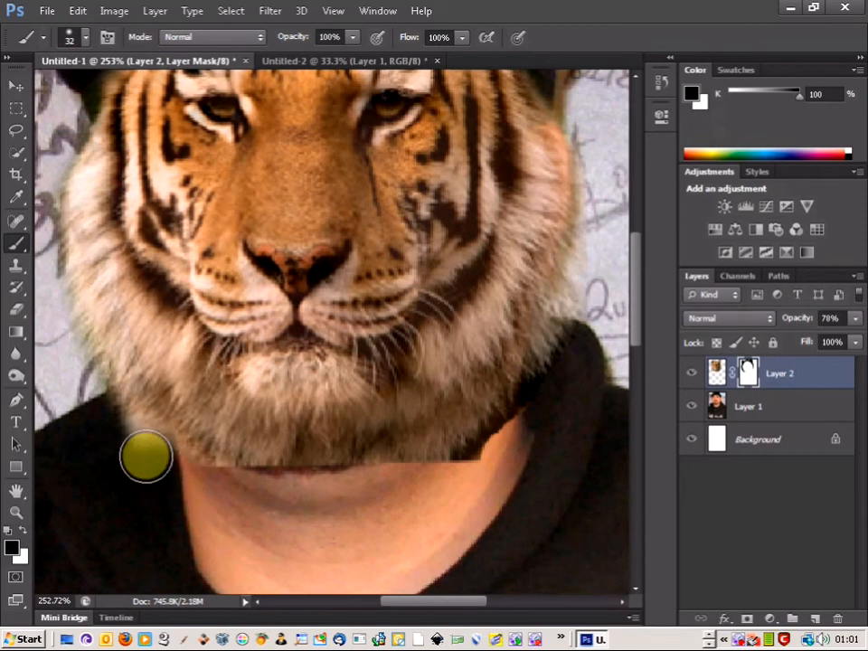
mouse_move(140, 464)
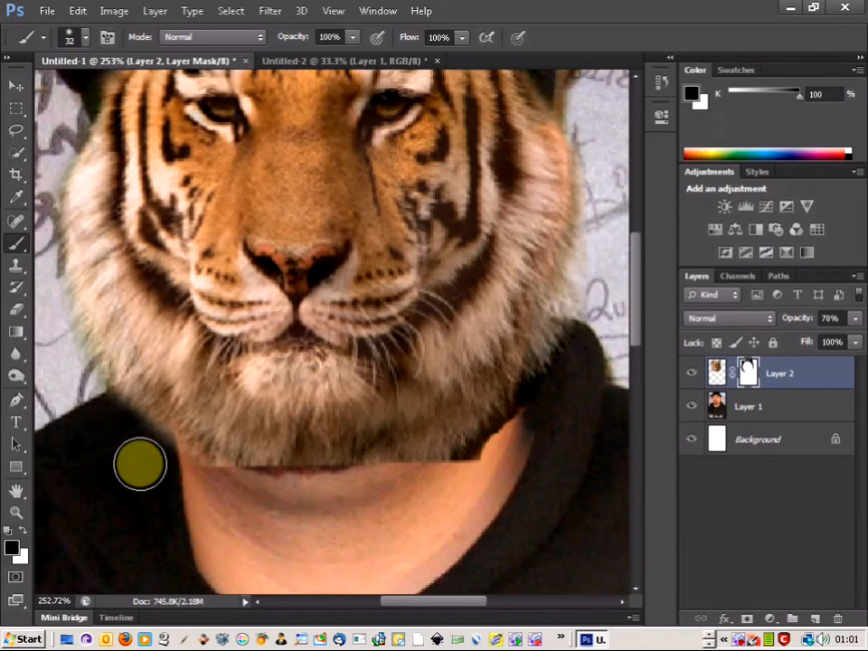
mouse_move(210, 496)
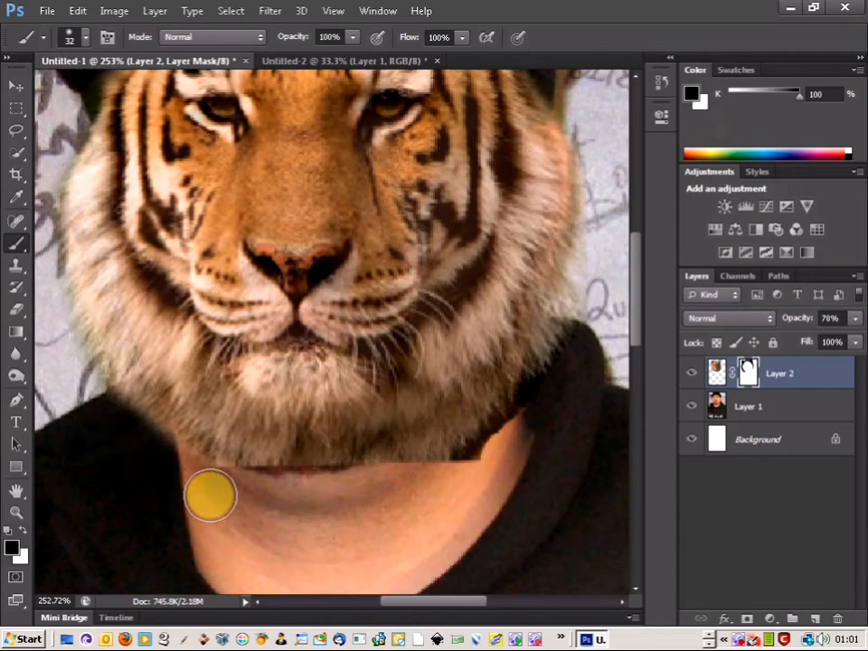
mouse_move(495, 482)
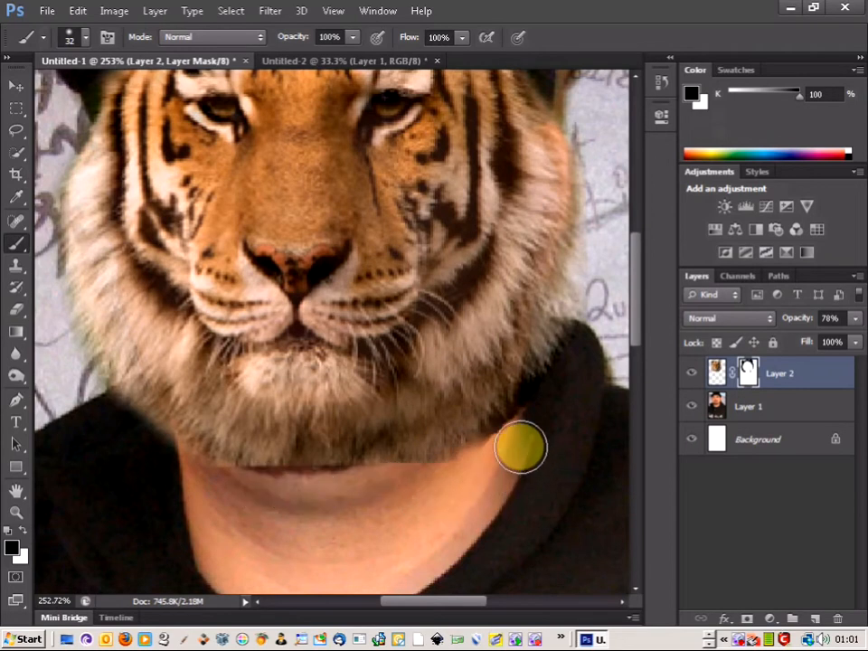
mouse_move(482, 464)
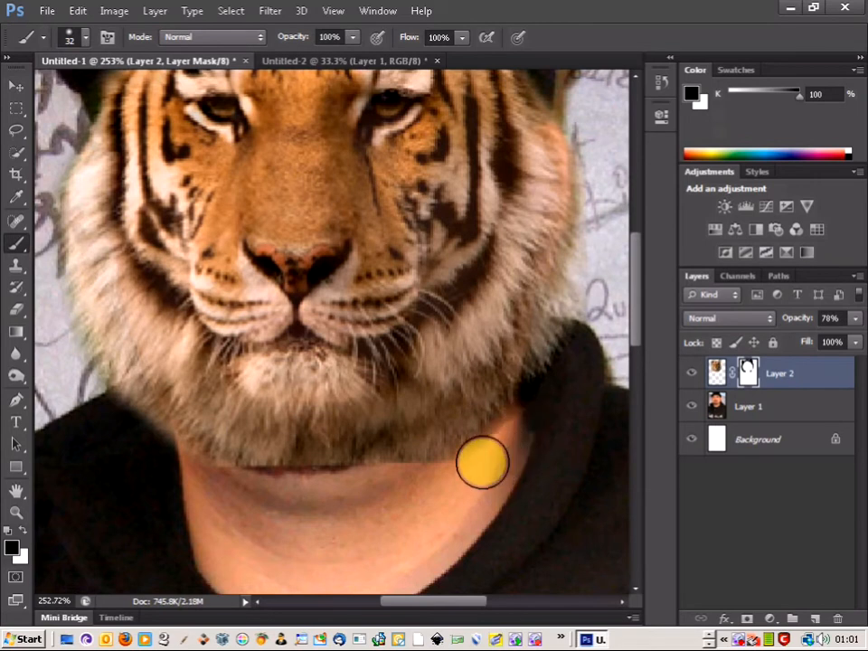
mouse_move(414, 487)
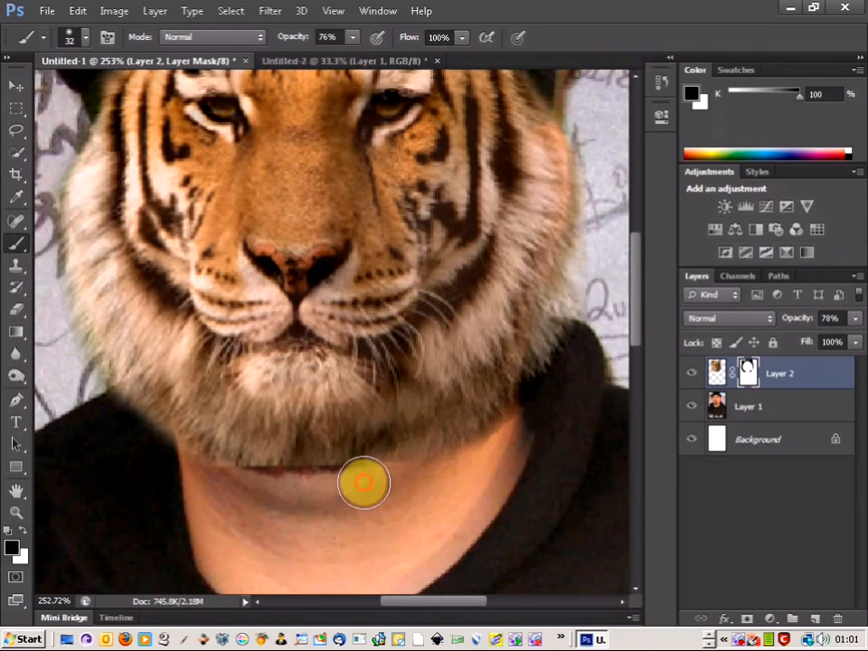
mouse_move(292, 487)
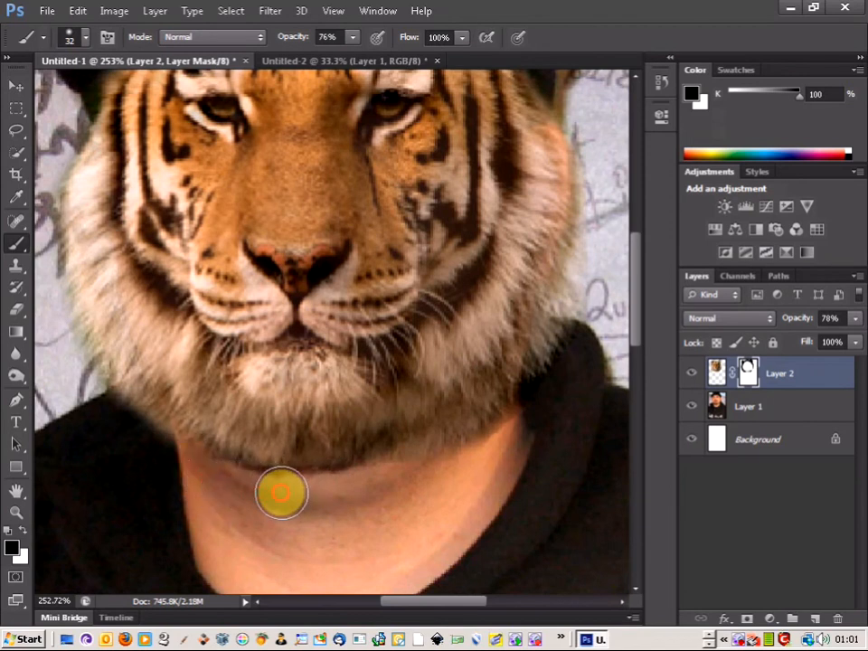
mouse_move(405, 477)
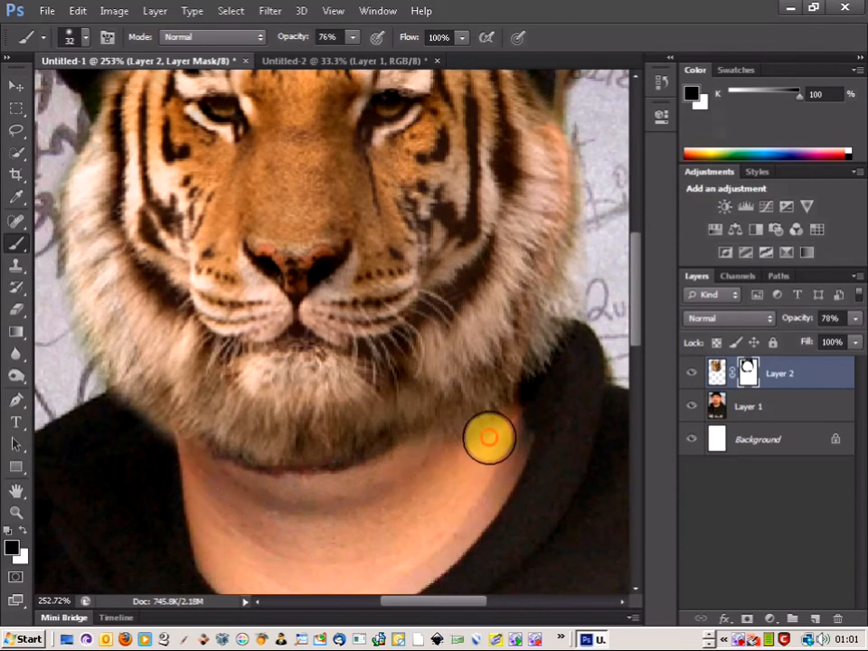
mouse_move(530, 422)
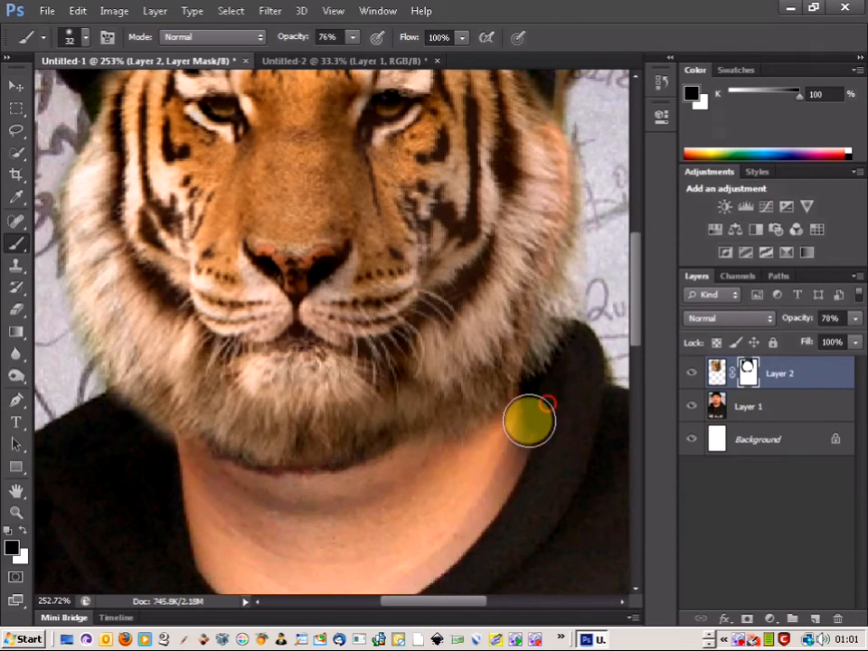
mouse_move(542, 403)
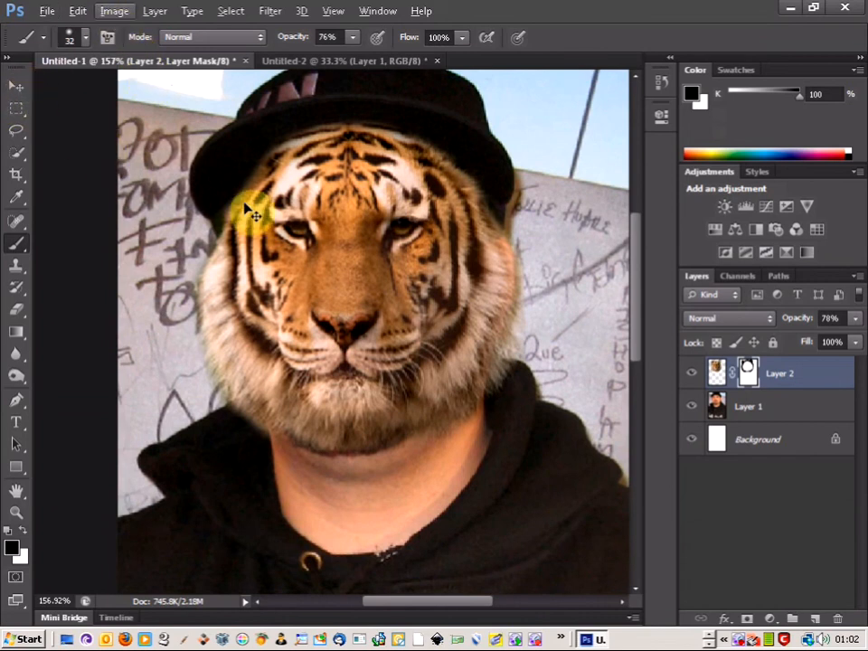
Start a Warp transform on the tiger head layer via Edit > Transform
key("ctrl+t")
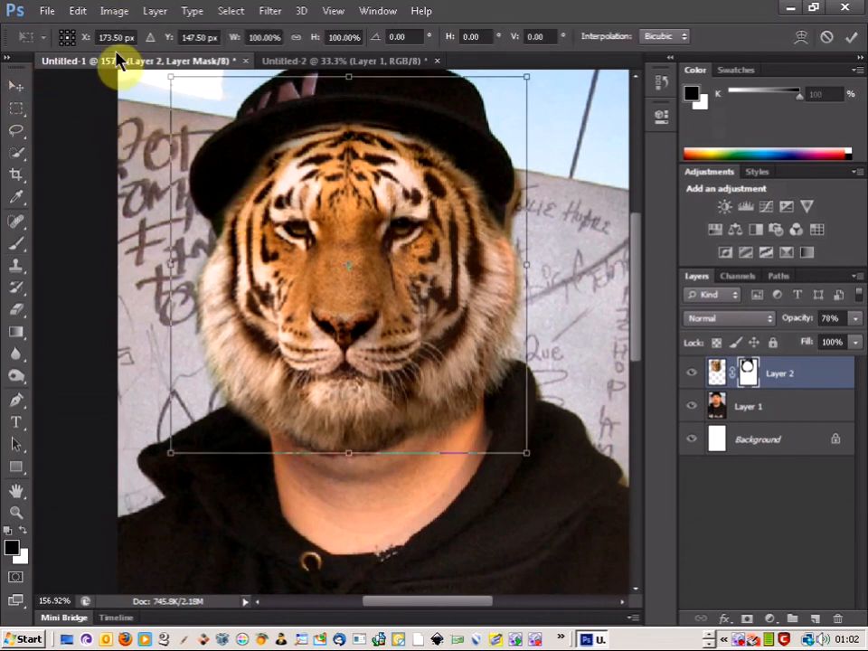
left_click(78, 11)
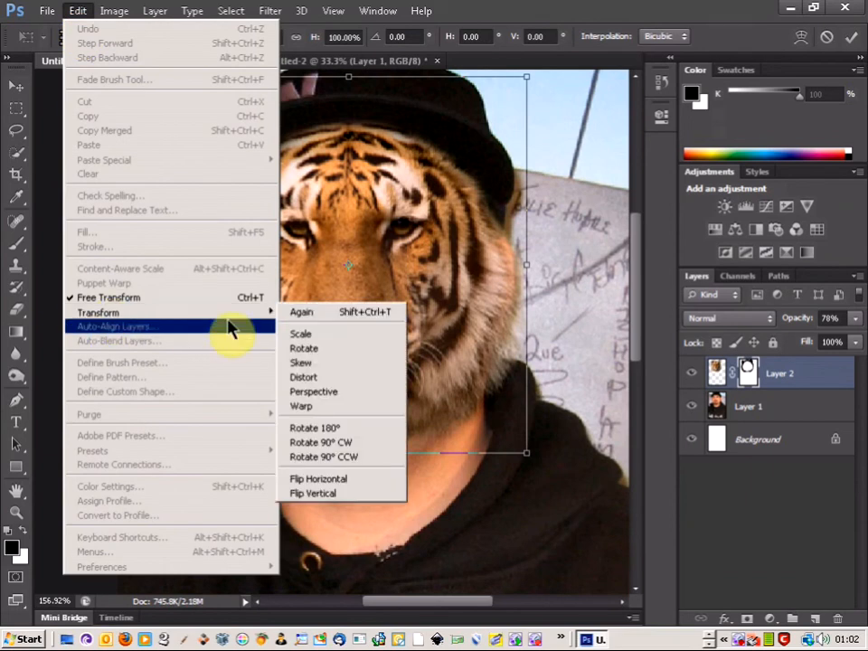
left_click(300, 405)
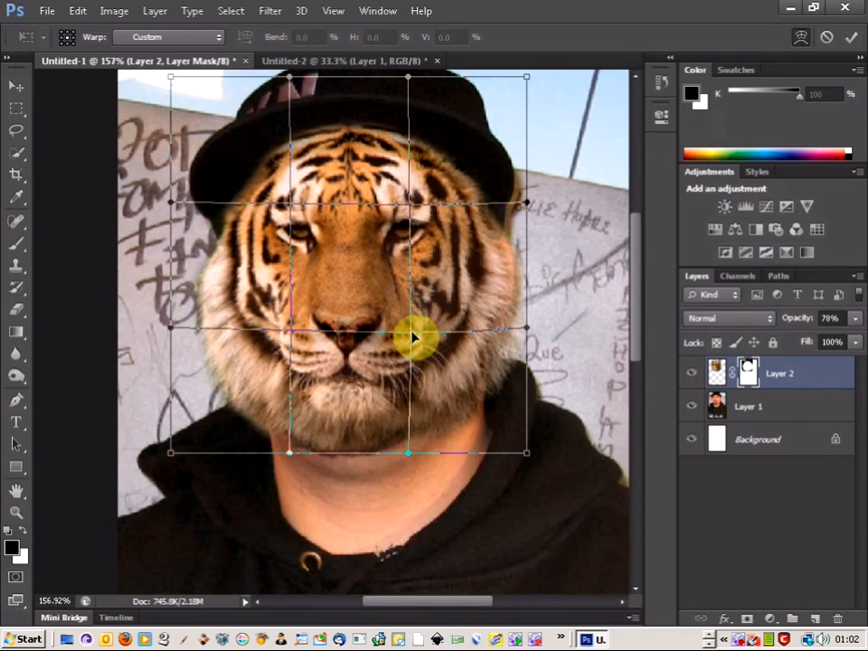
Drag the warp mesh to bend the mane sides and stretch the chin over the neck
left_click_drag(414, 339, 414, 466)
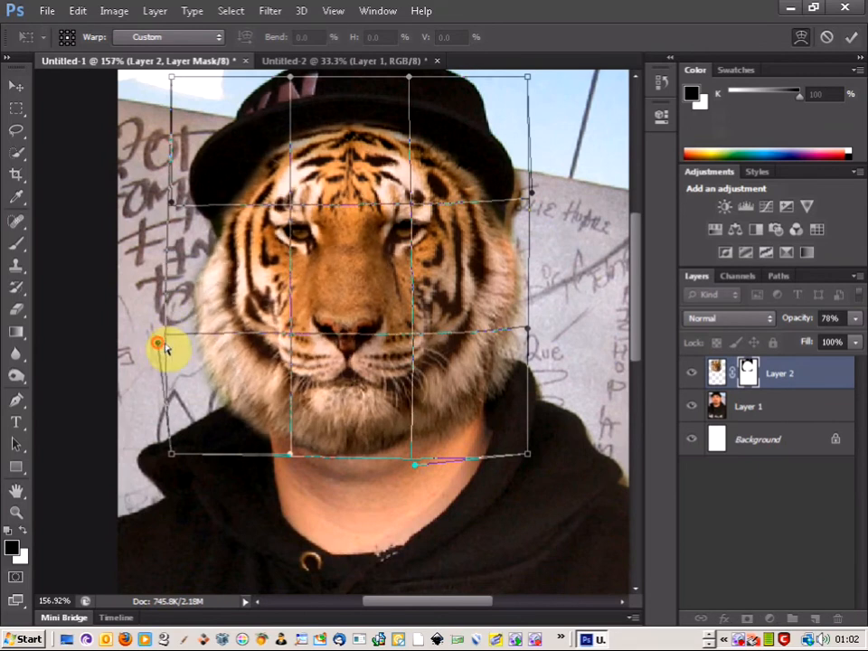
left_click_drag(168, 348, 529, 195)
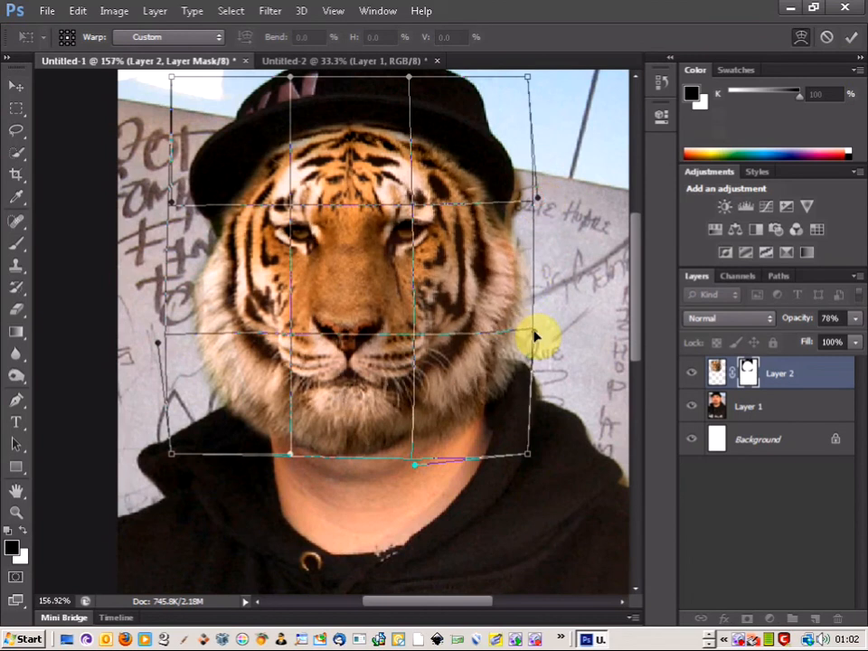
mouse_move(535, 231)
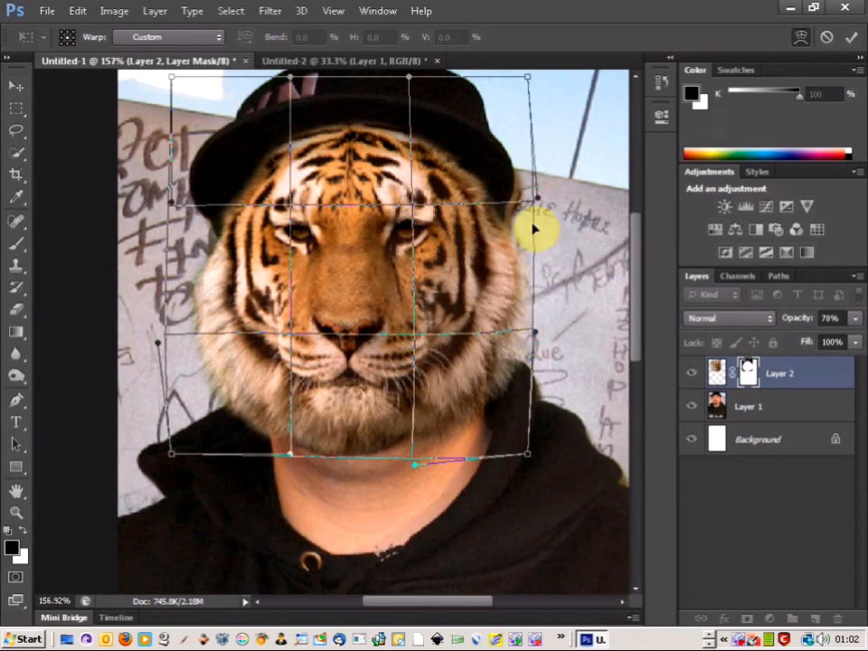
mouse_move(292, 459)
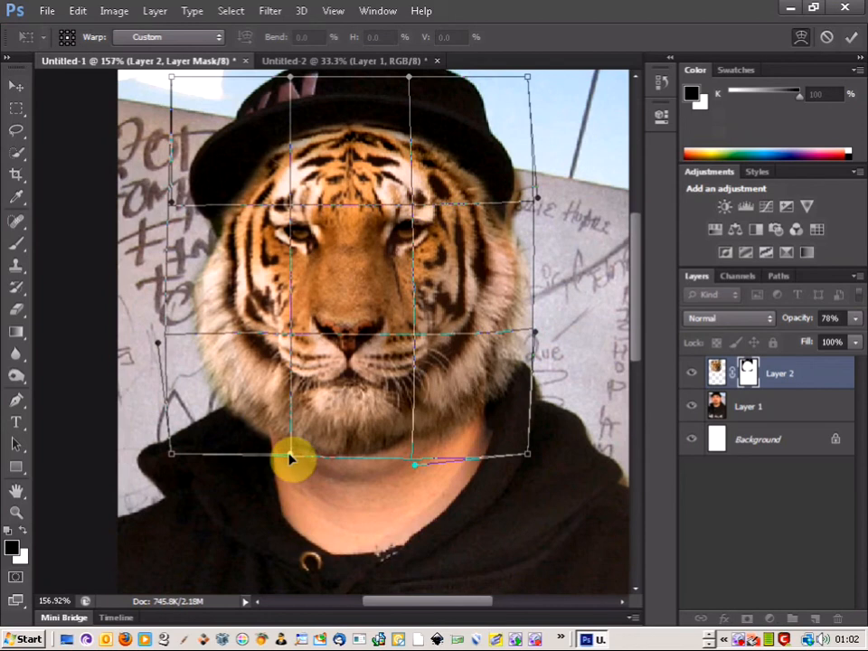
left_click_drag(294, 459, 294, 473)
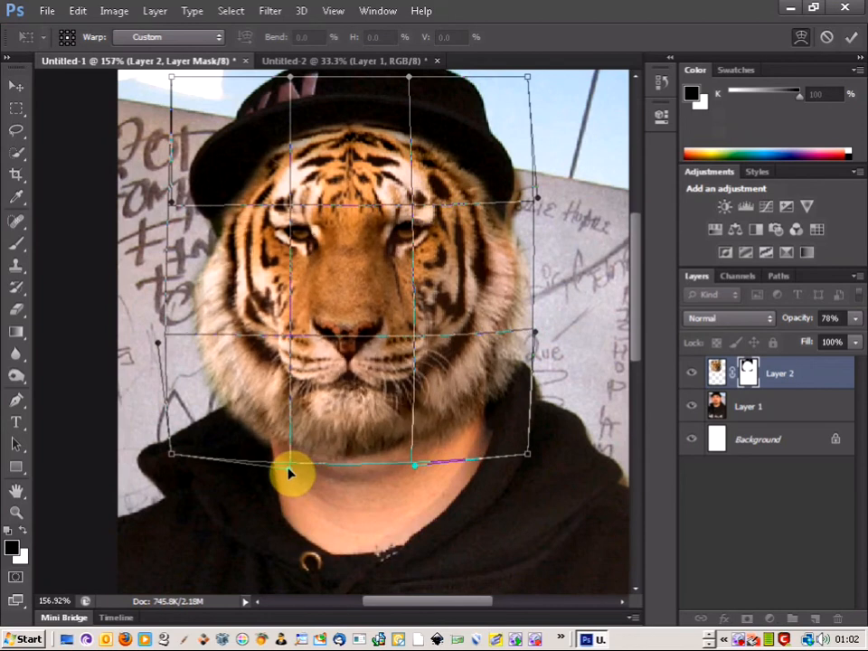
left_click_drag(289, 471, 420, 471)
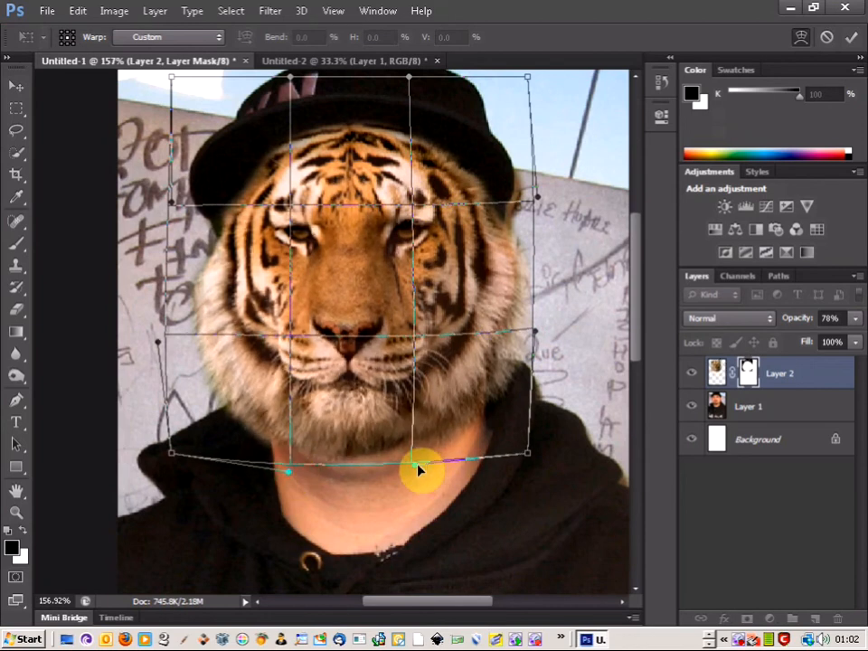
left_click_drag(421, 470, 420, 479)
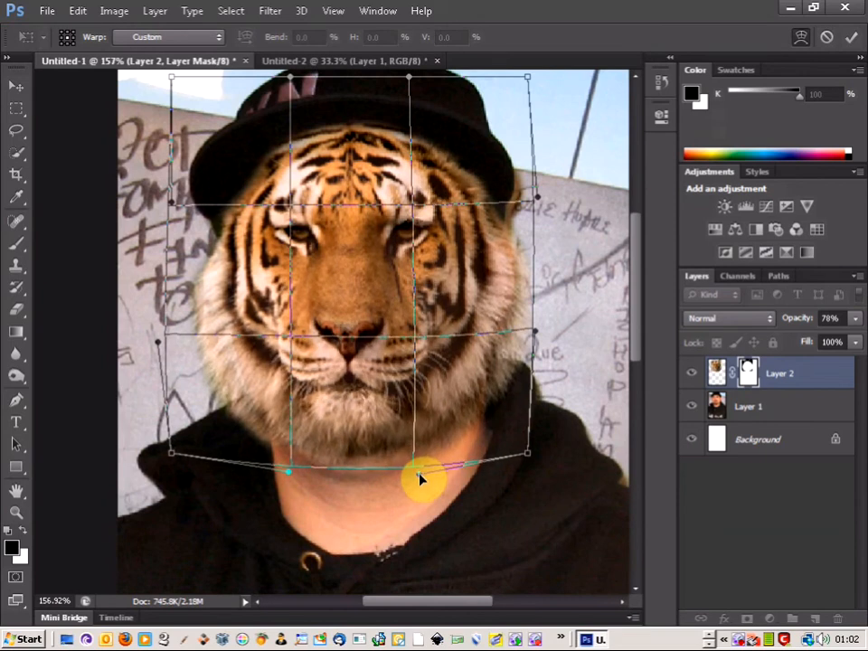
left_click_drag(420, 475, 244, 217)
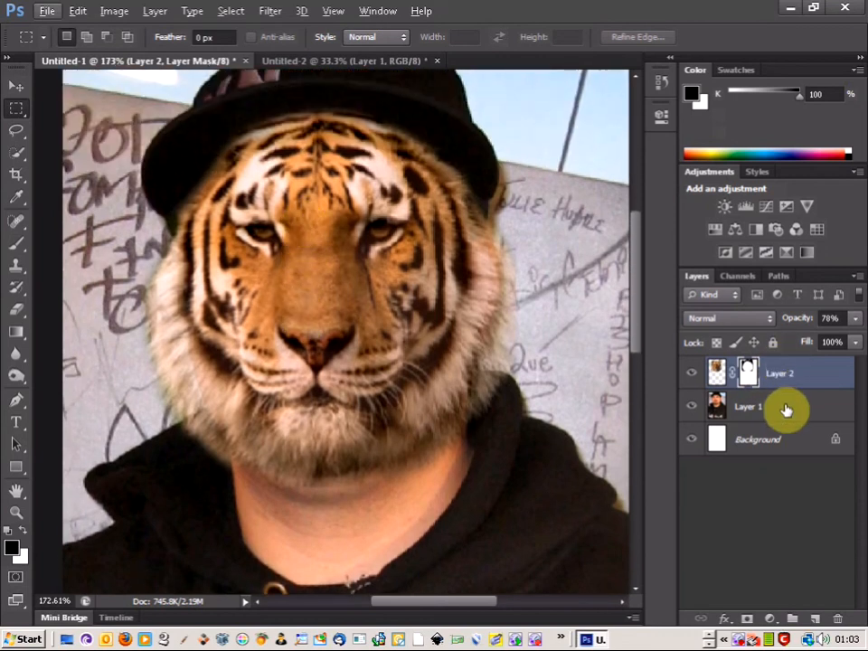
On Layer 1, burn the neck under the tiger's chin with Range set to Shadows
left_click(748, 406)
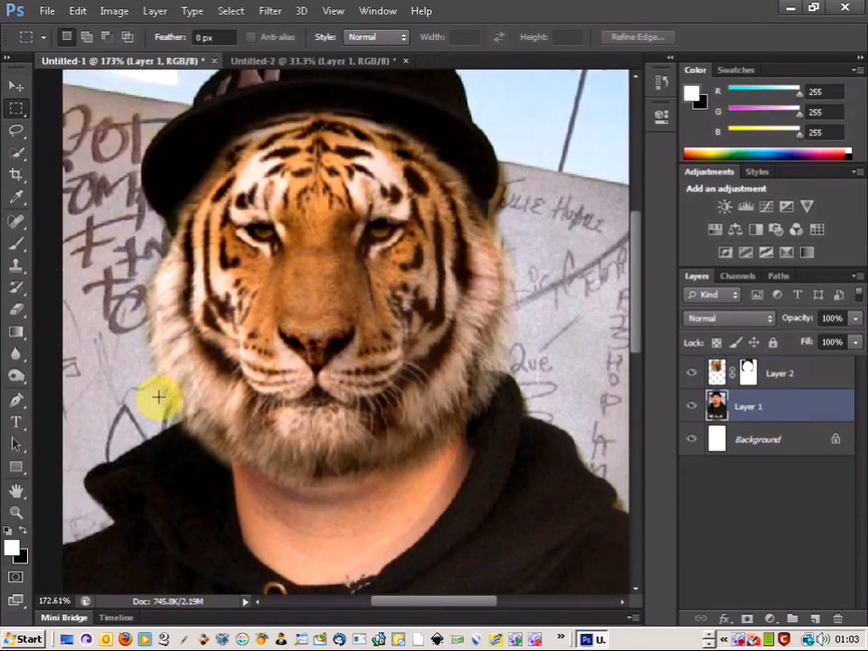
mouse_move(18, 389)
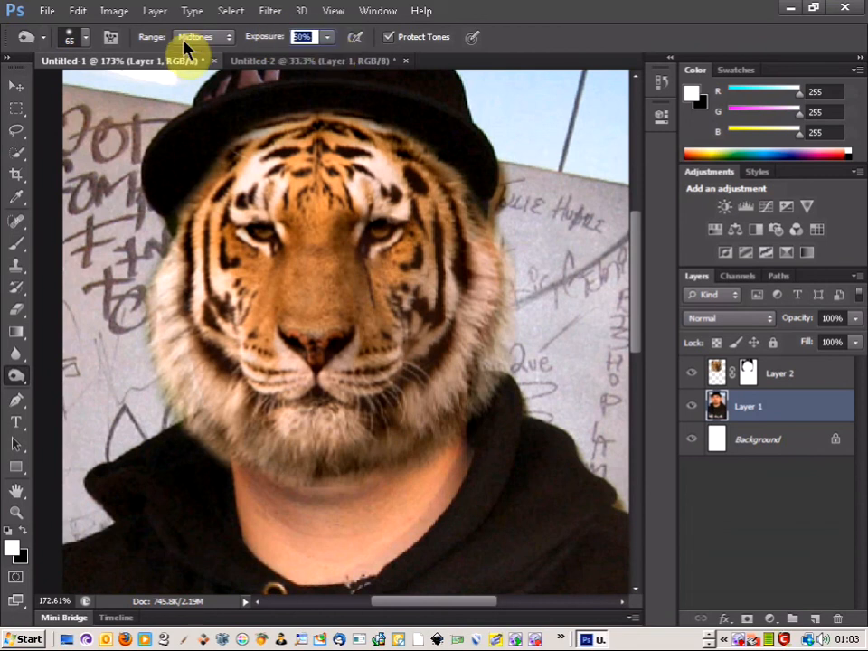
left_click(203, 37)
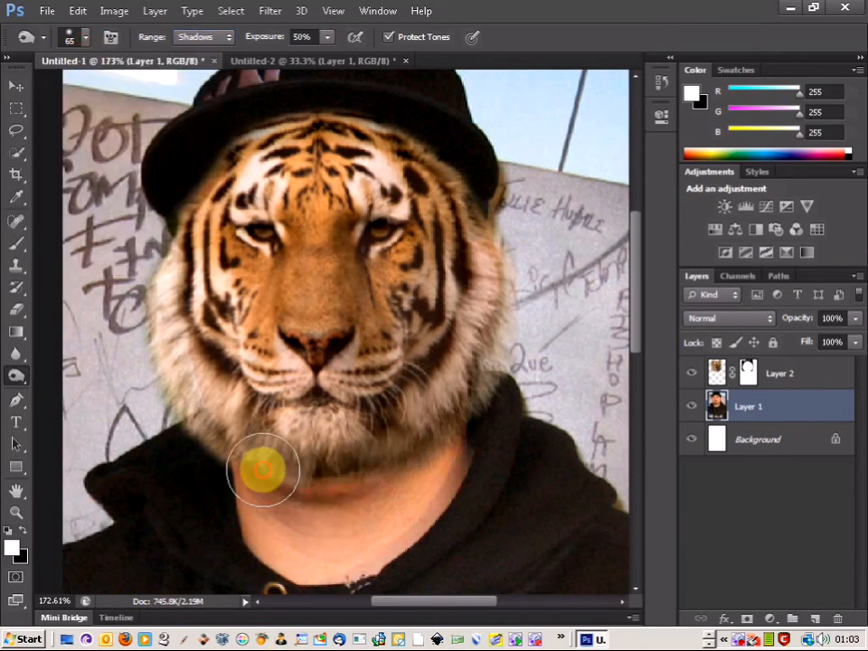
mouse_move(404, 450)
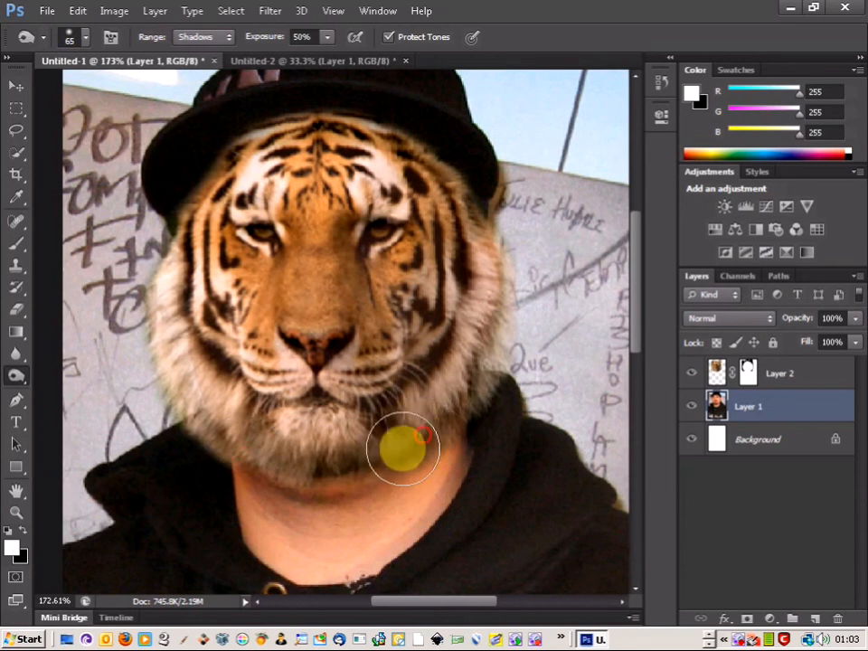
mouse_move(331, 463)
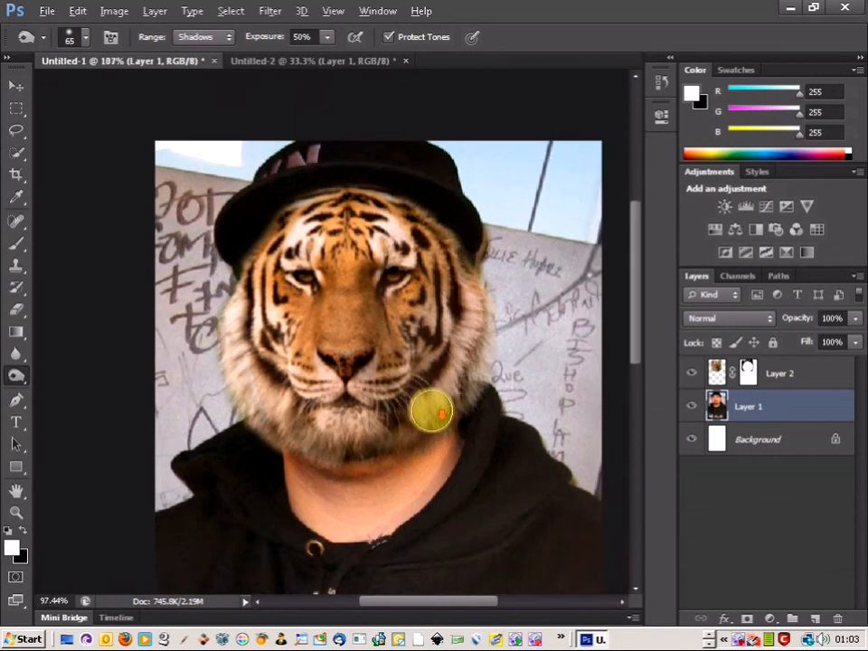
scroll("down", 3)
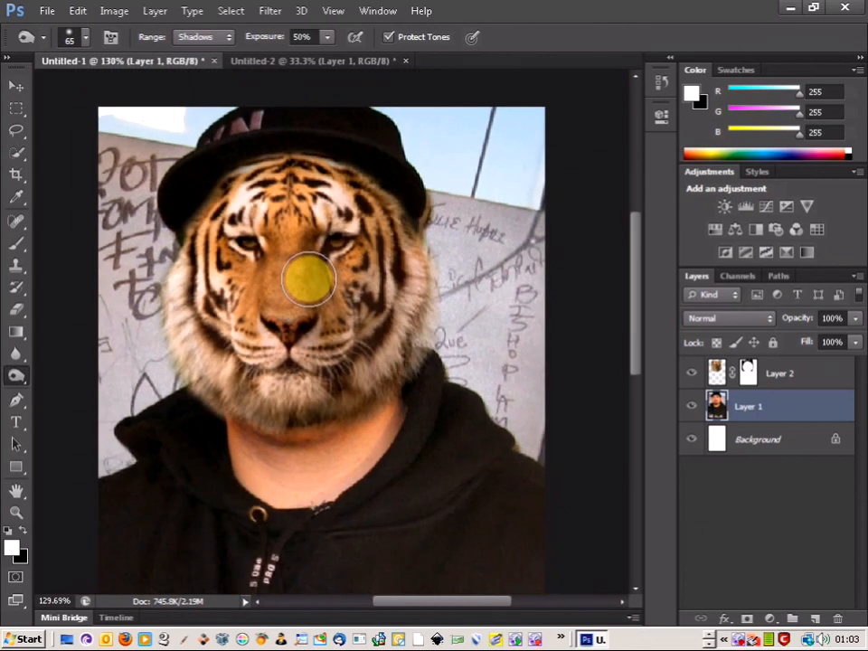
left_click(778, 372)
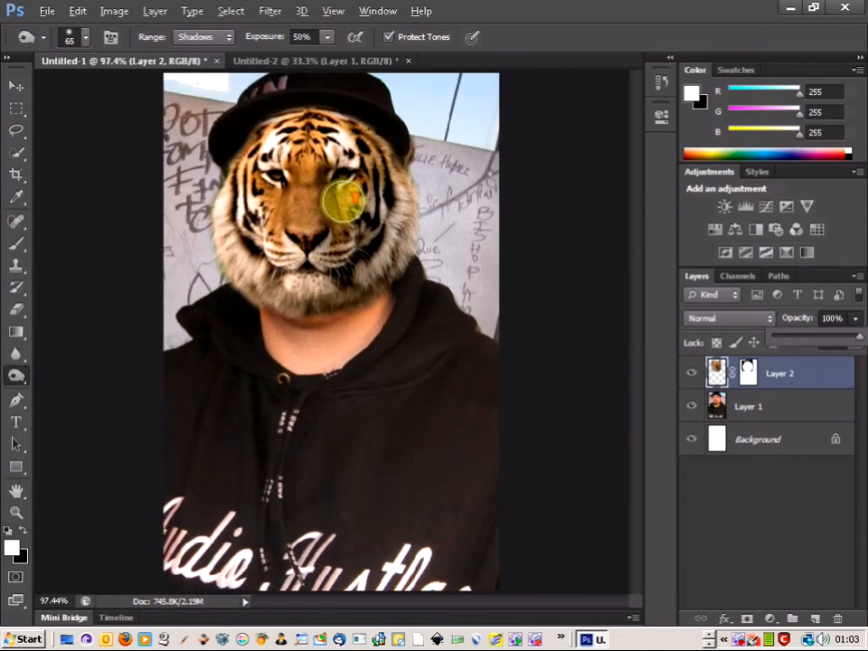
mouse_move(312, 294)
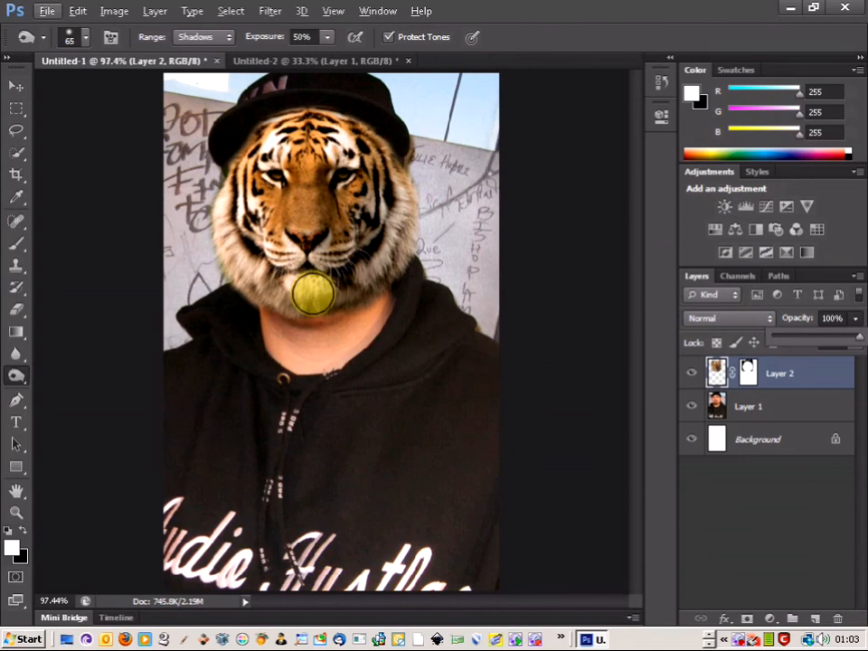
Burn shading around the tiger head's chin and muzzle
left_click_drag(312, 298, 290, 257)
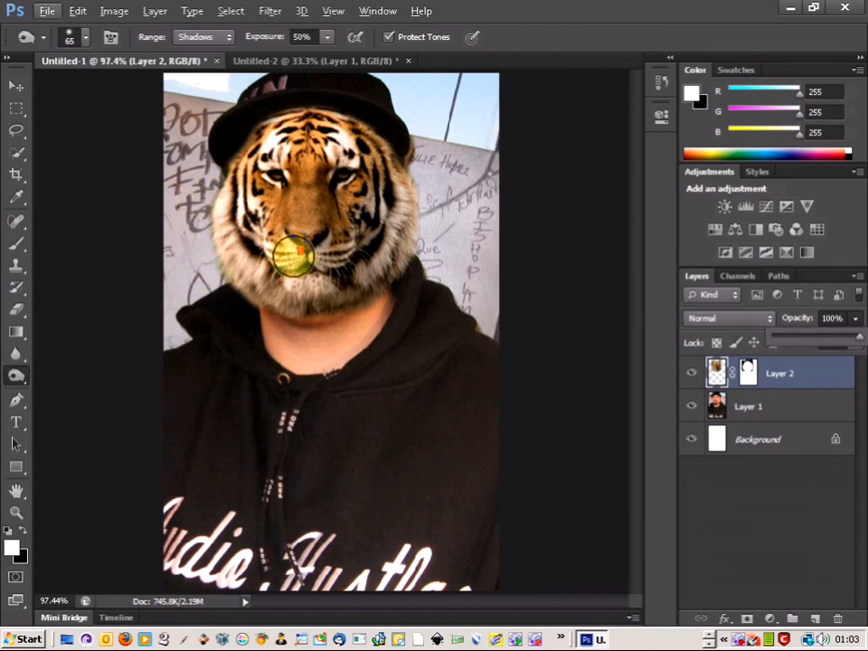
mouse_move(229, 208)
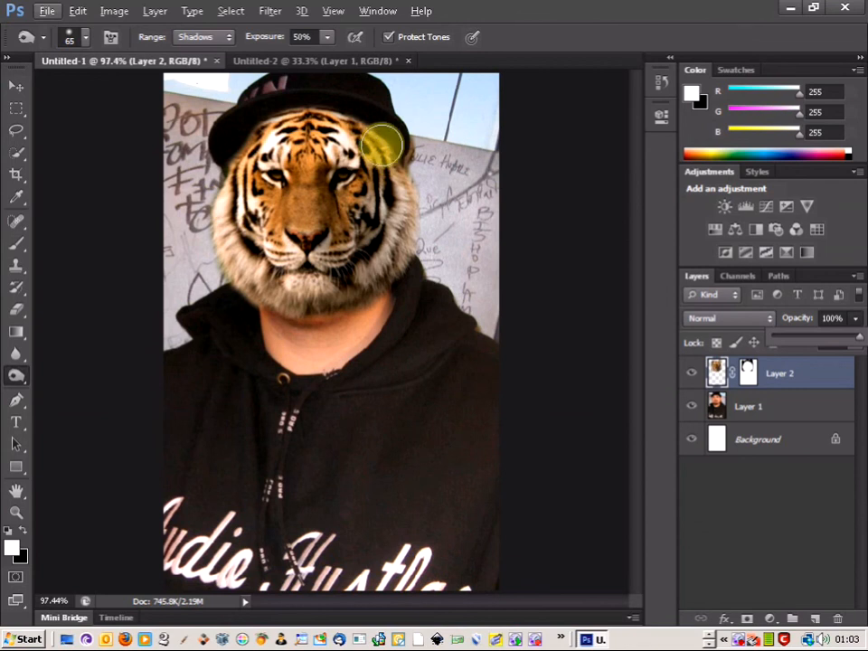
mouse_move(411, 161)
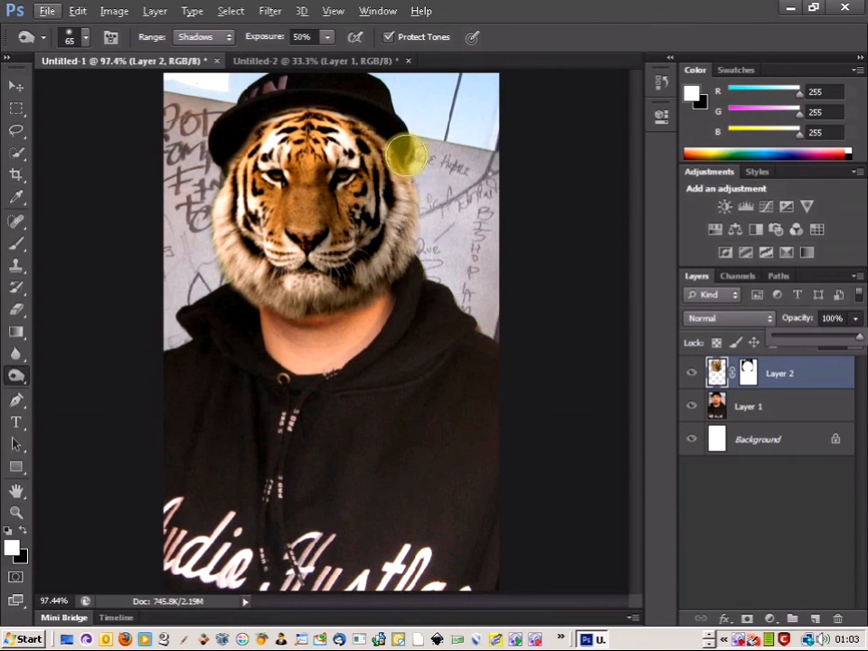